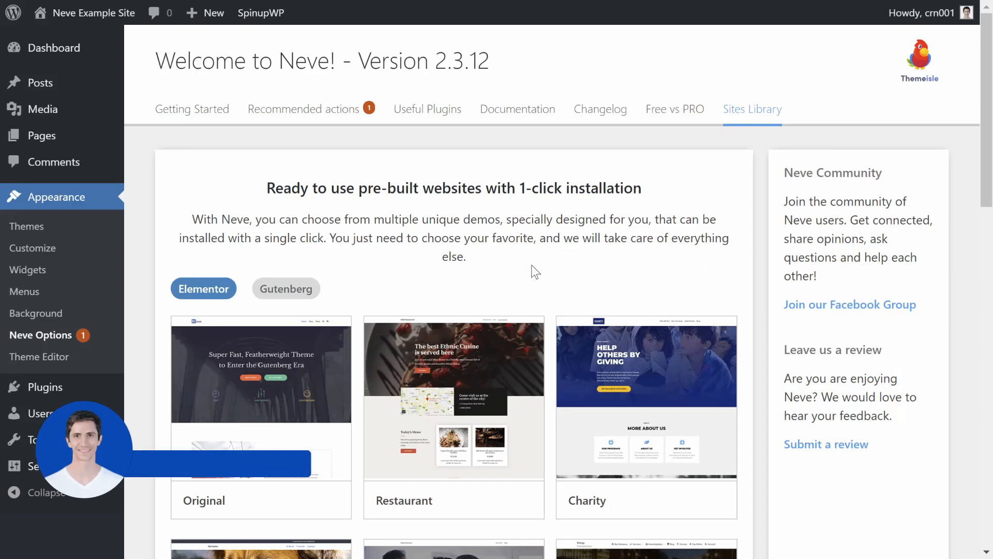
Scroll through the Restaurant and Charity demo previews
scroll("down", 3)
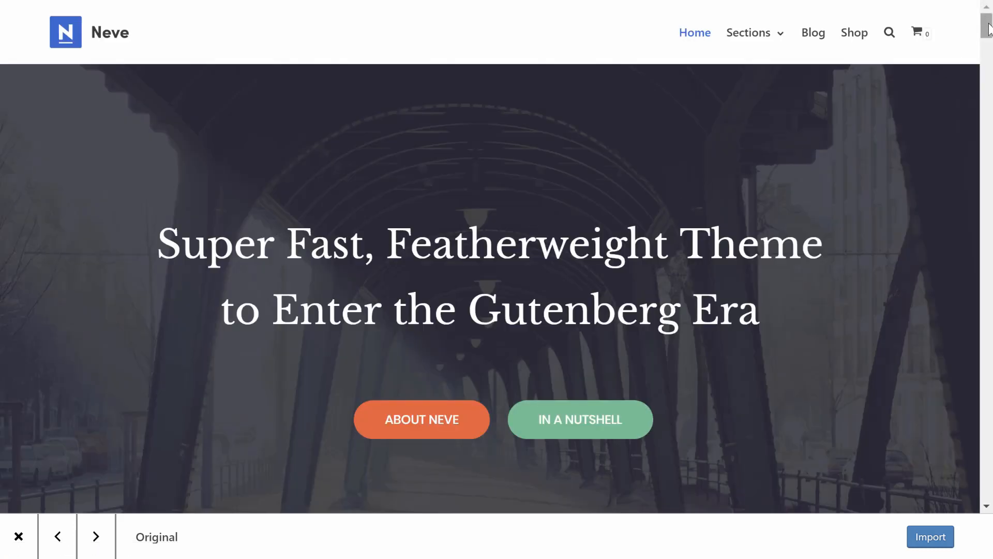
left_click(96, 536)
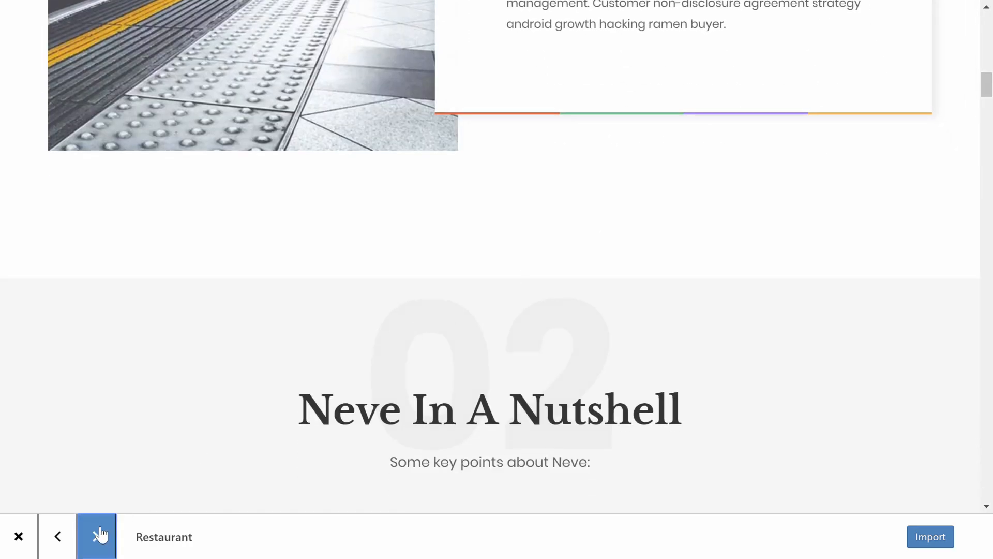
left_click(96, 536)
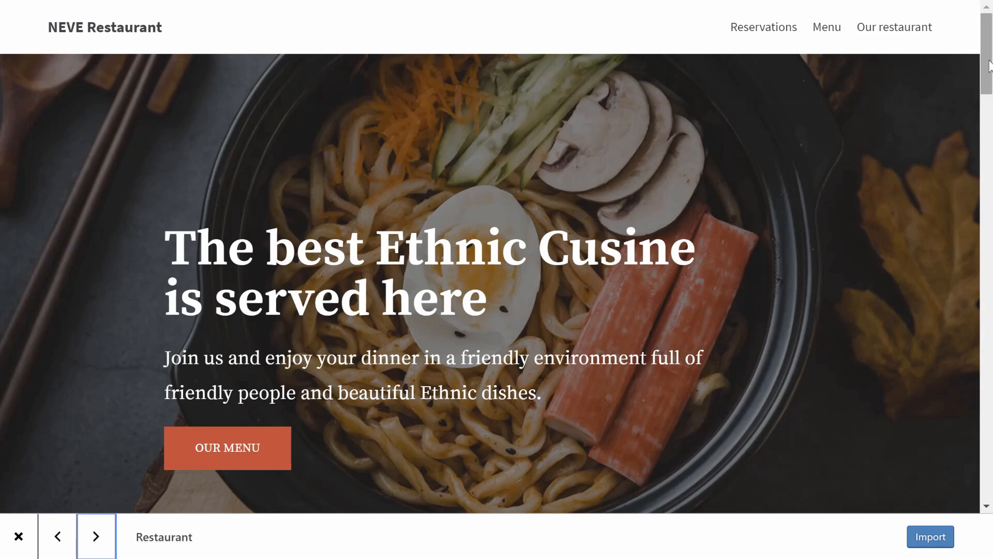
scroll("down", 3)
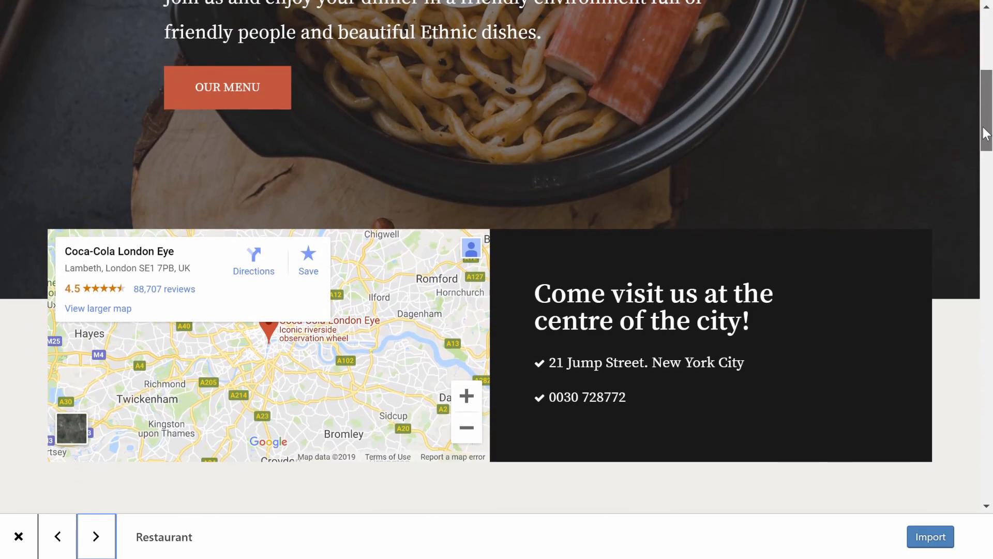
scroll("down", 3)
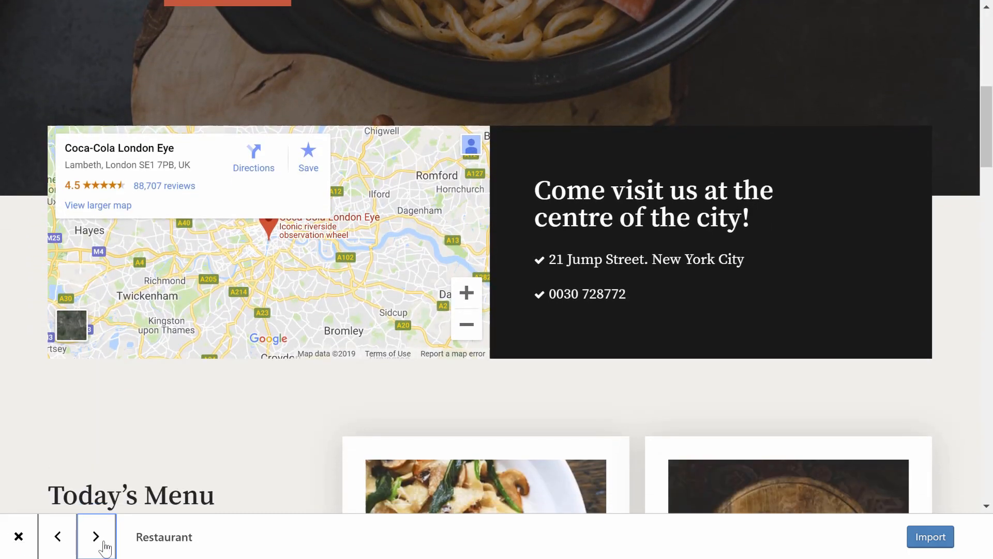
left_click(96, 536)
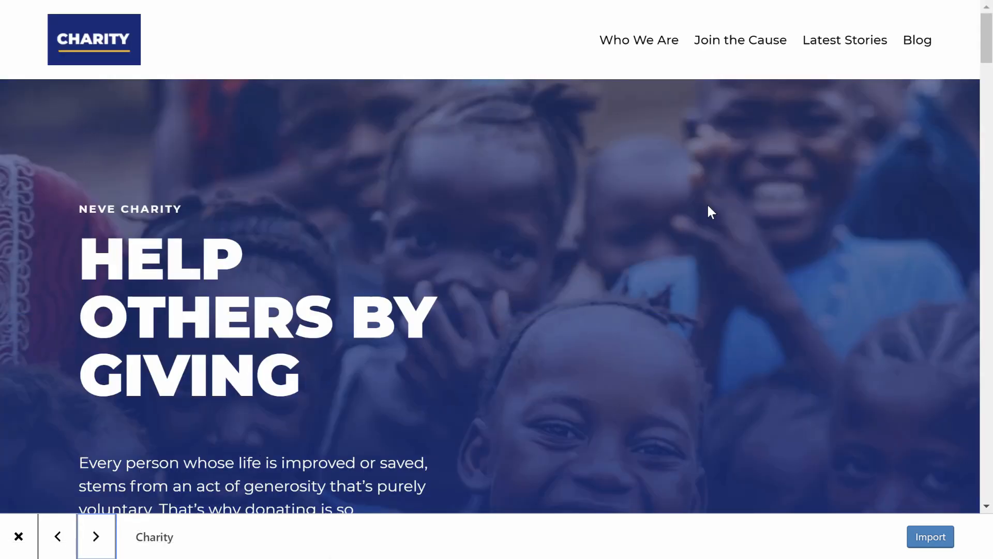
scroll("down", 3)
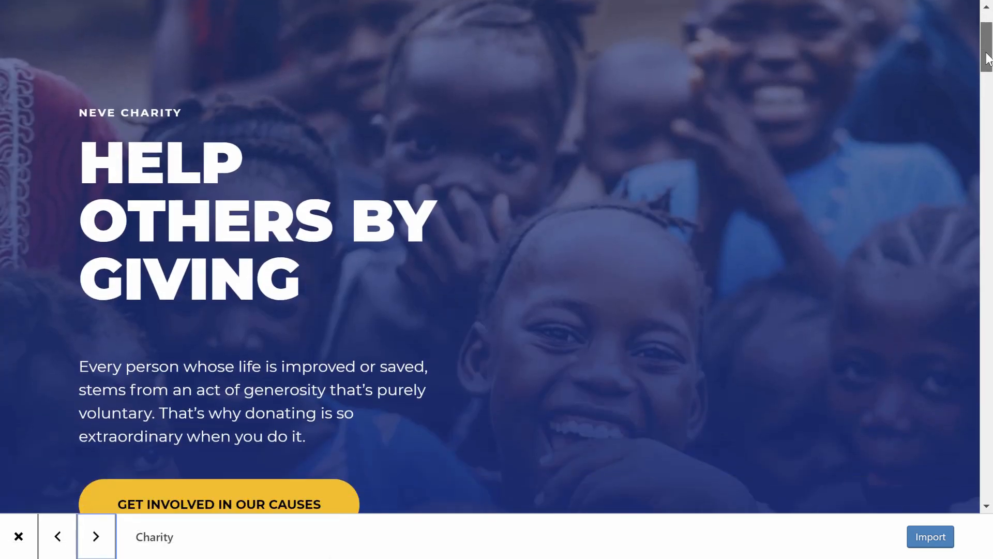
scroll("down", 3)
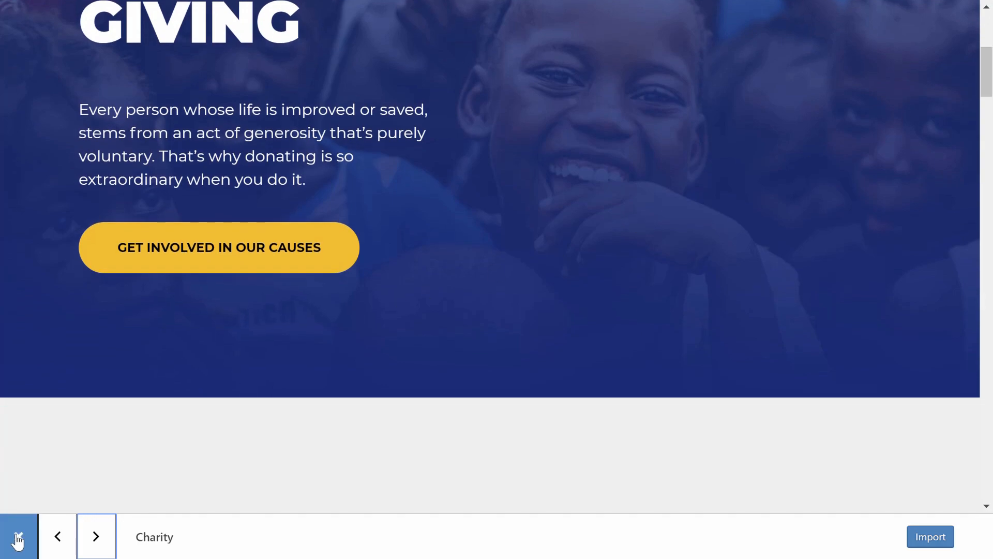
Close the demo preview and go from the Dashboard to the Neve Options page
left_click(17, 536)
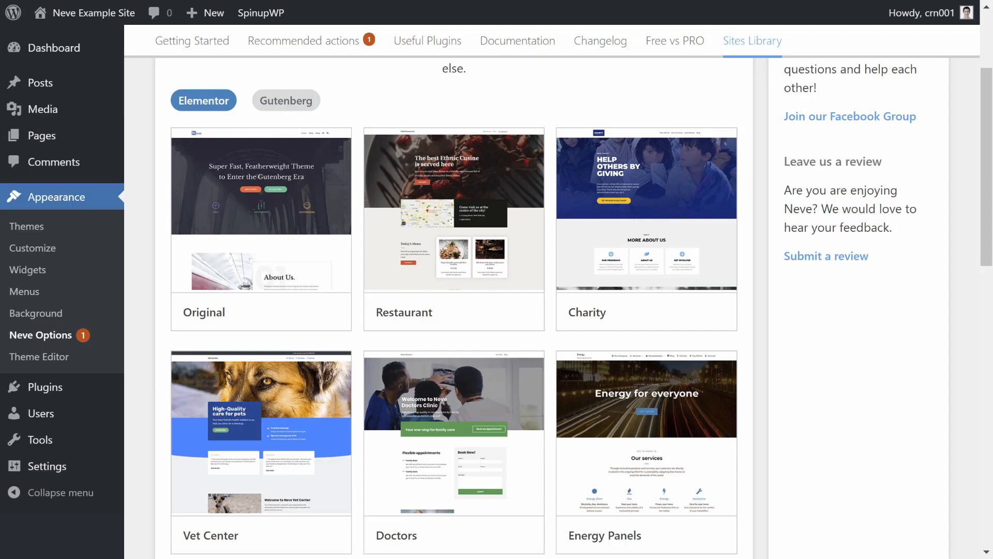
left_click(53, 47)
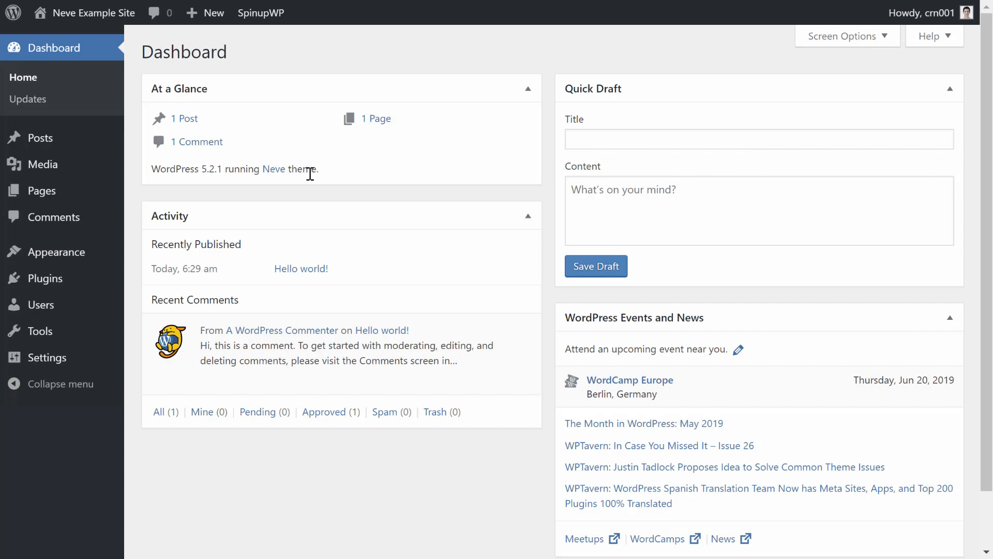
mouse_move(64, 252)
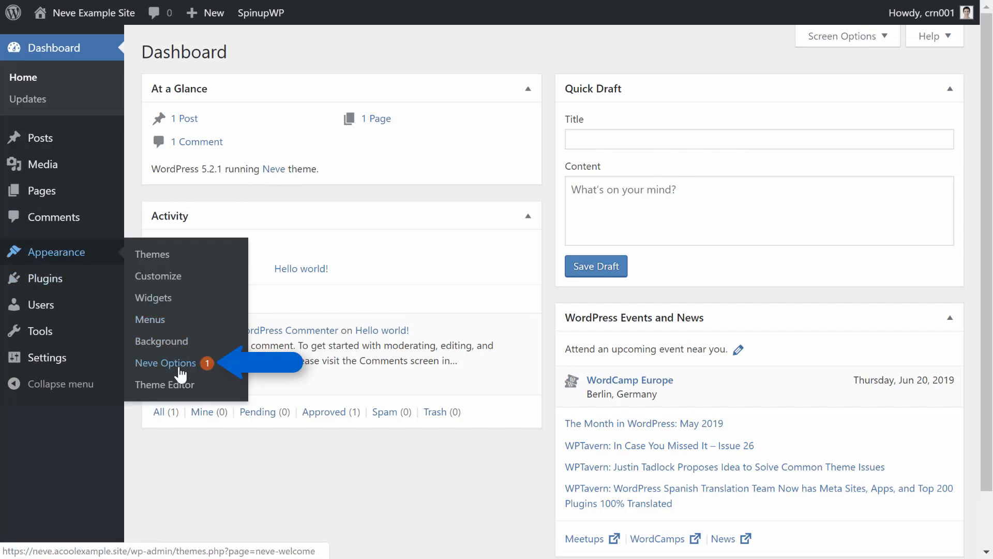
left_click(165, 362)
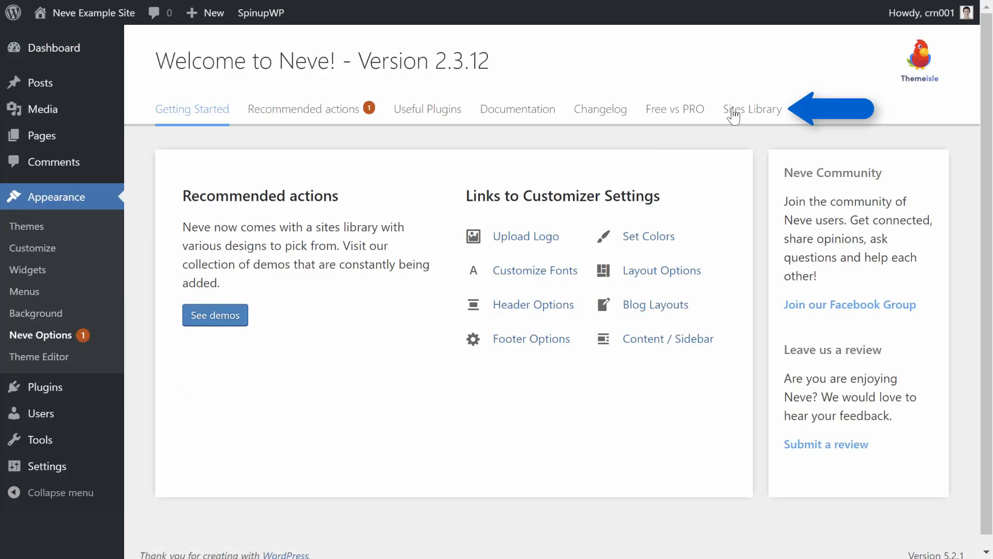
Open the Sites Library and scroll through the Original, Restaurant, Charity and Vet Center starter sites
left_click(752, 108)
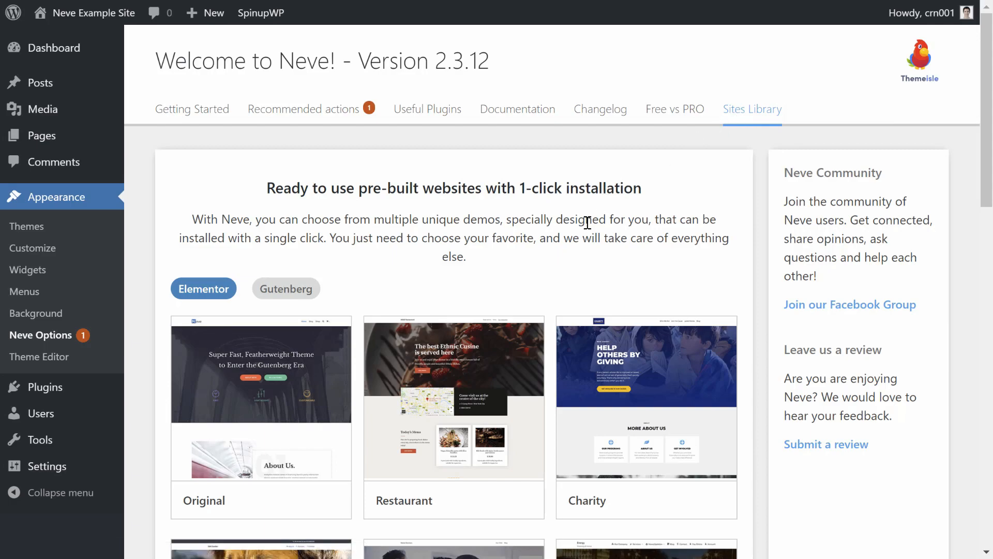
mouse_move(342, 290)
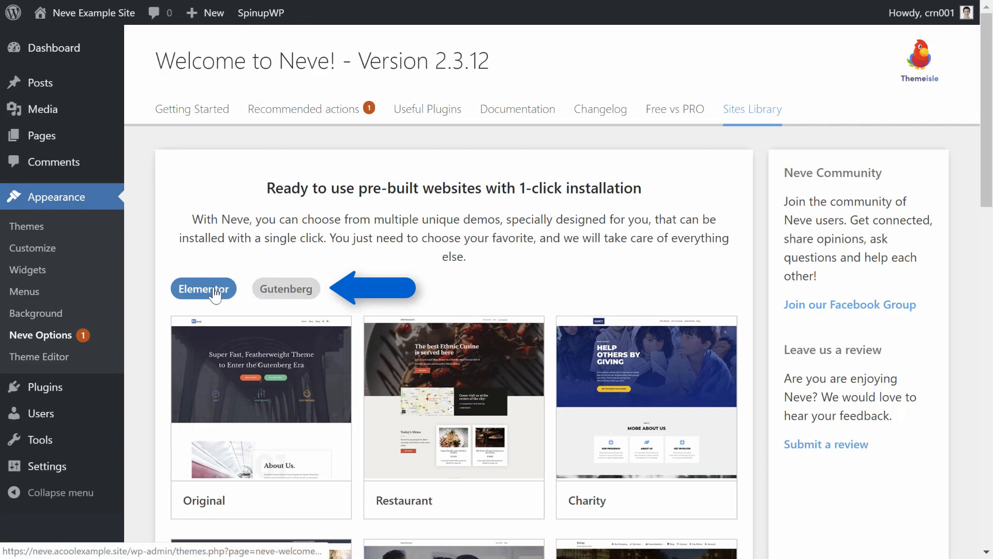
mouse_move(210, 315)
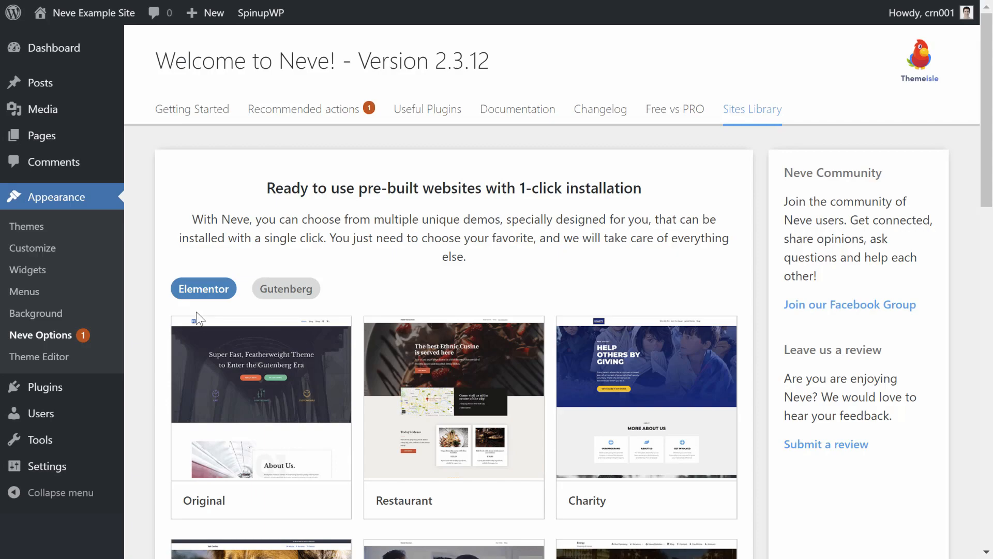
scroll("down", 3)
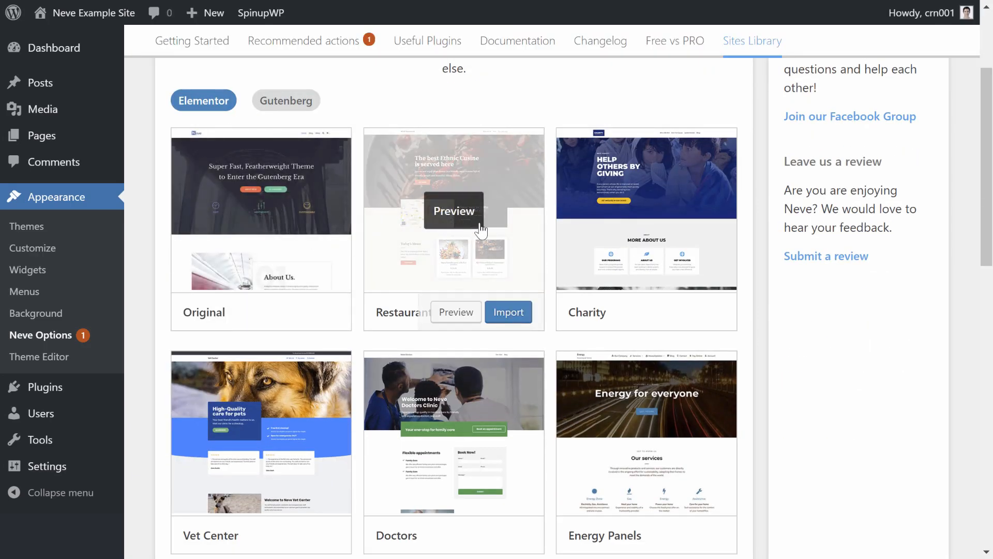
mouse_move(481, 393)
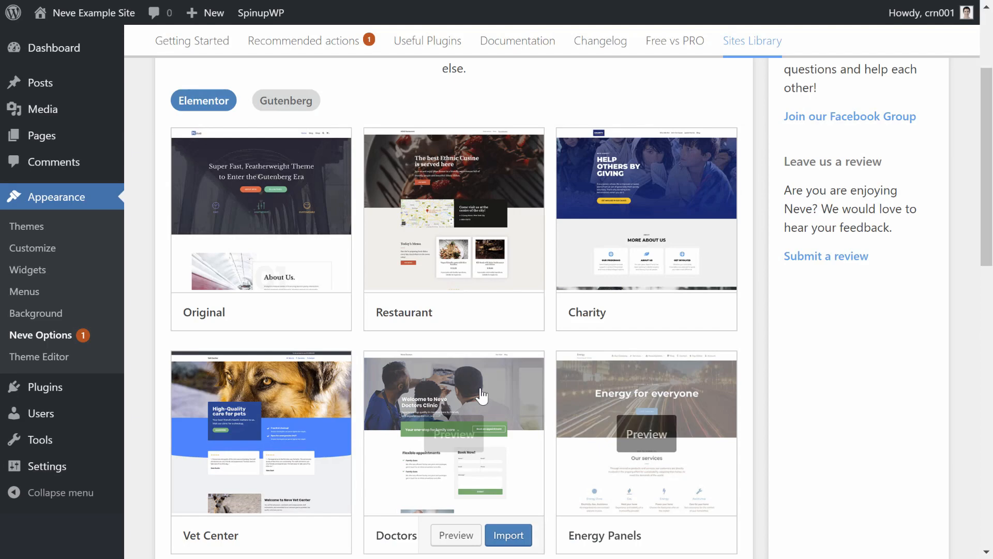
mouse_move(260, 210)
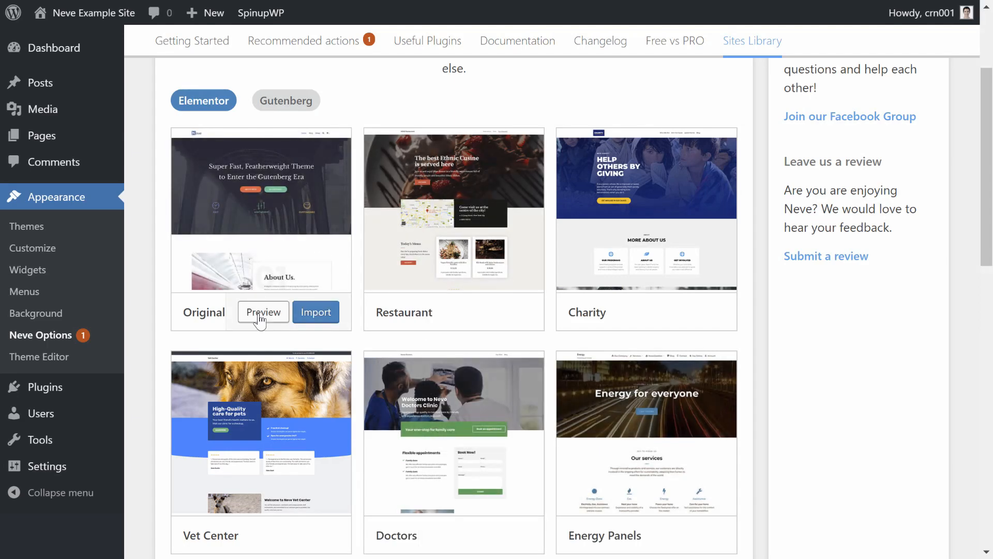
Preview the Original starter site full-screen
left_click(263, 312)
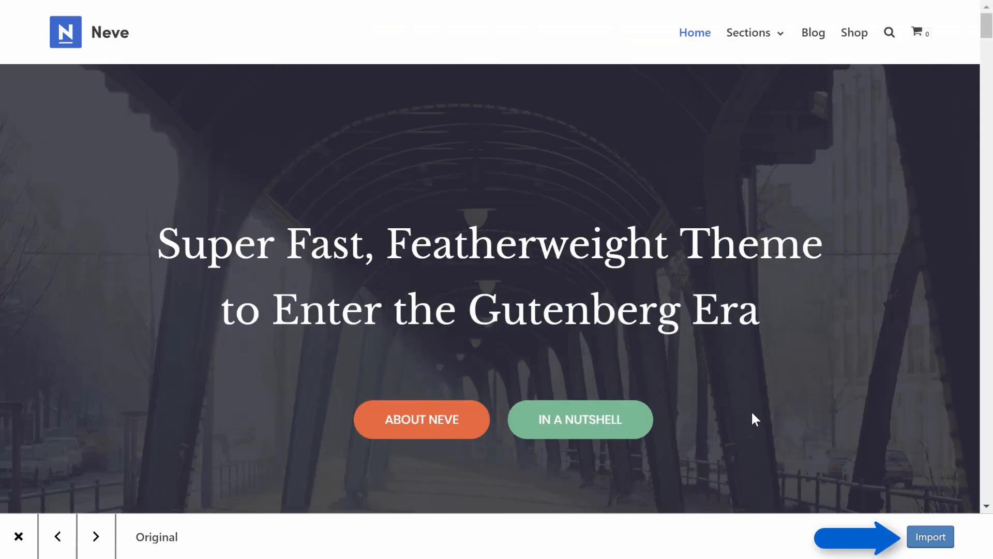
Open the Original site import options and keep Widgets enabled with Content, Customizer and Orbit Fox
left_click(930, 536)
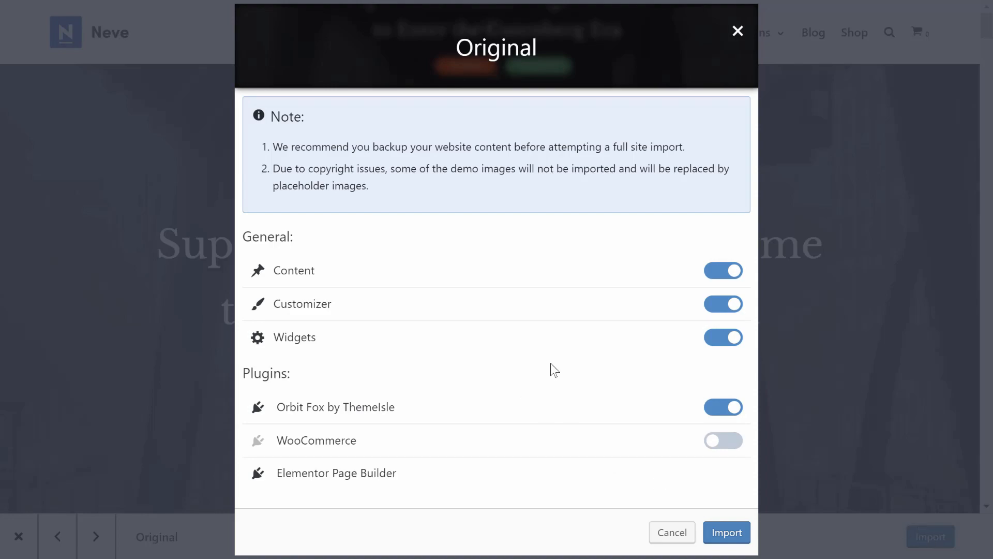
left_click(723, 337)
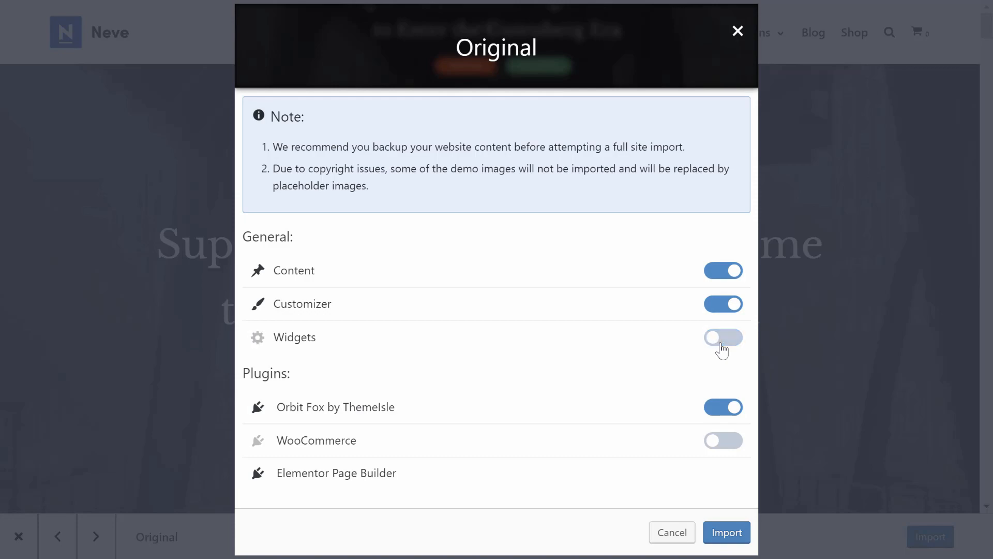
left_click(722, 336)
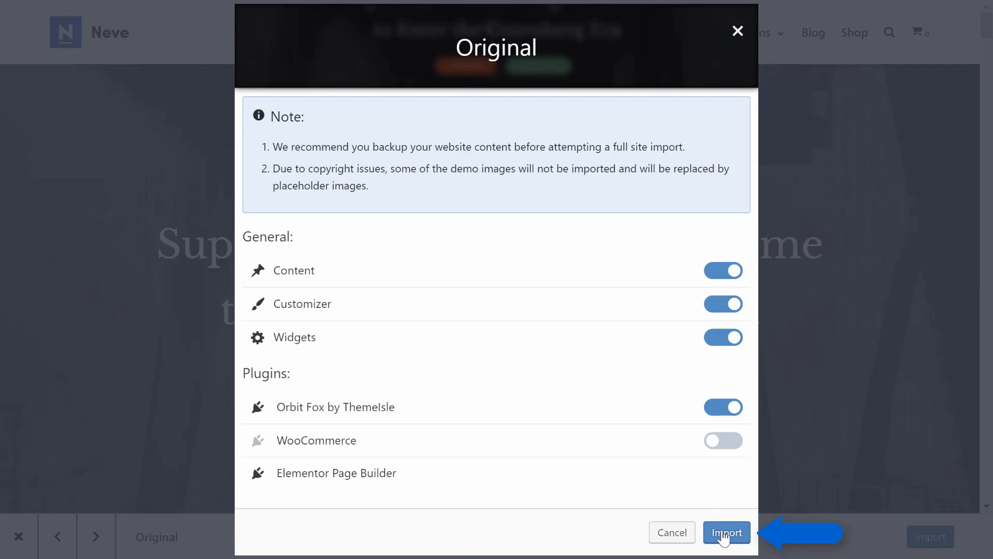
Import the Original starter site and view the resulting Neve Example Site
left_click(726, 532)
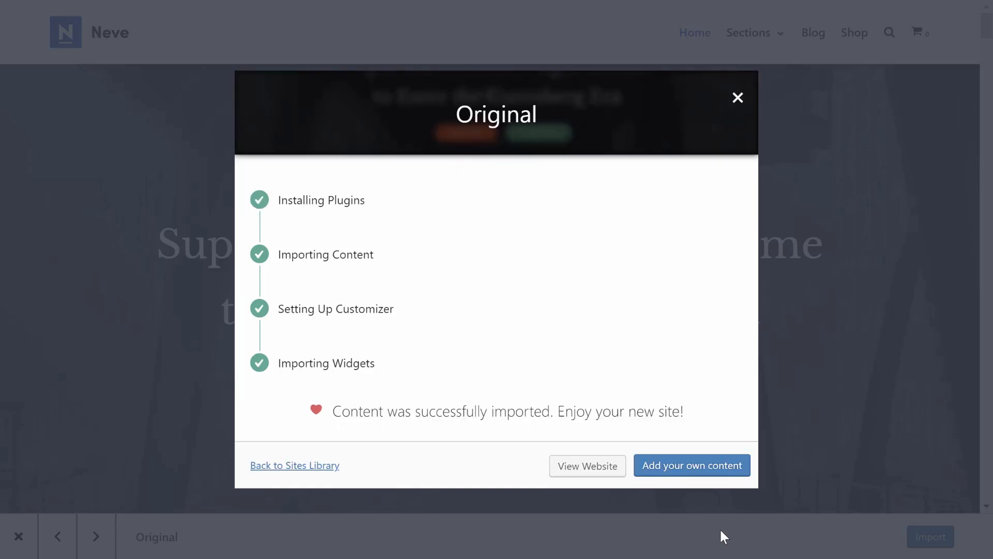
mouse_move(587, 465)
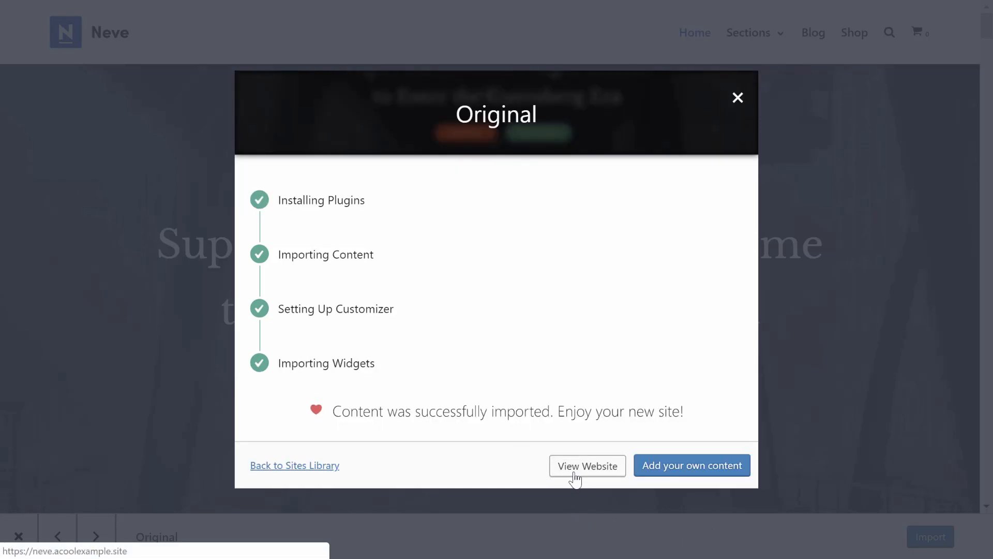
left_click(587, 466)
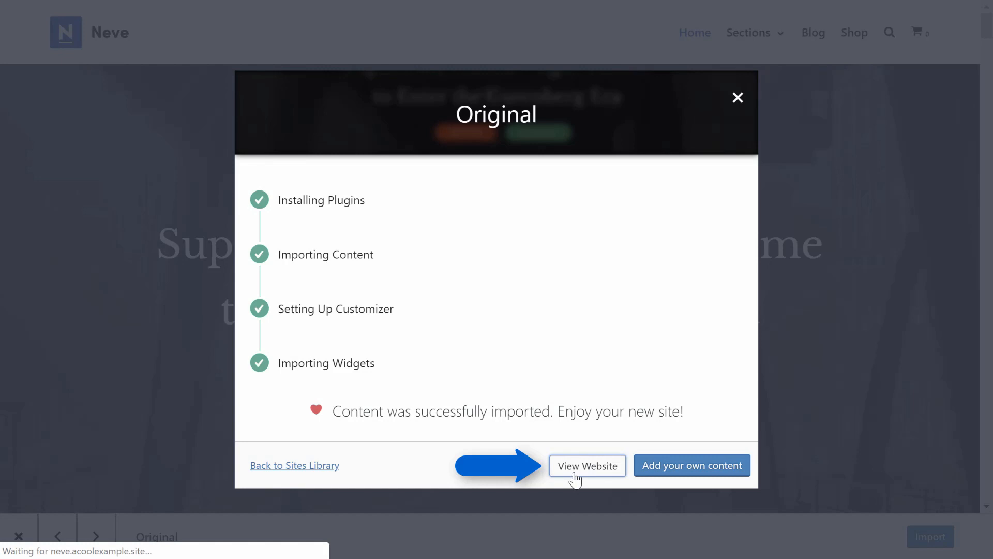
left_click(586, 466)
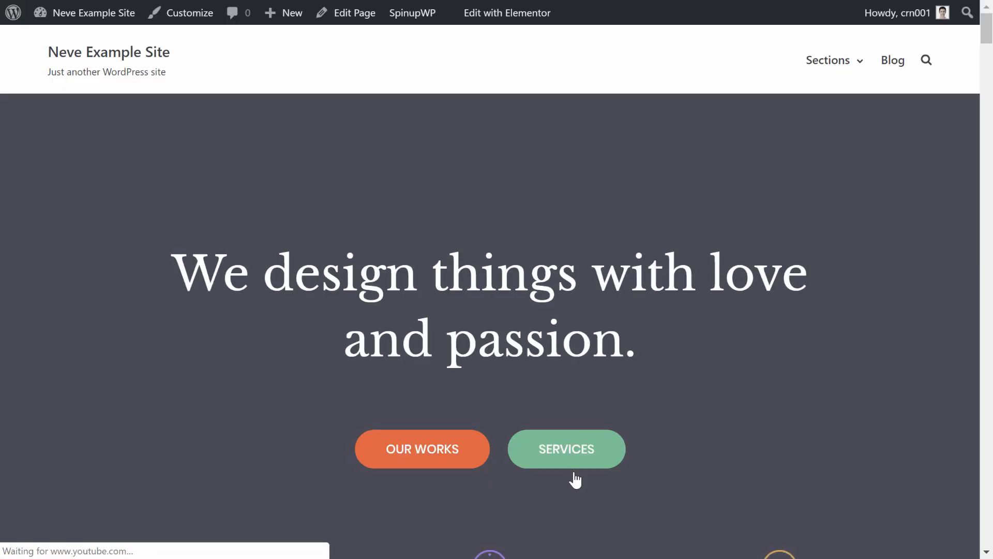